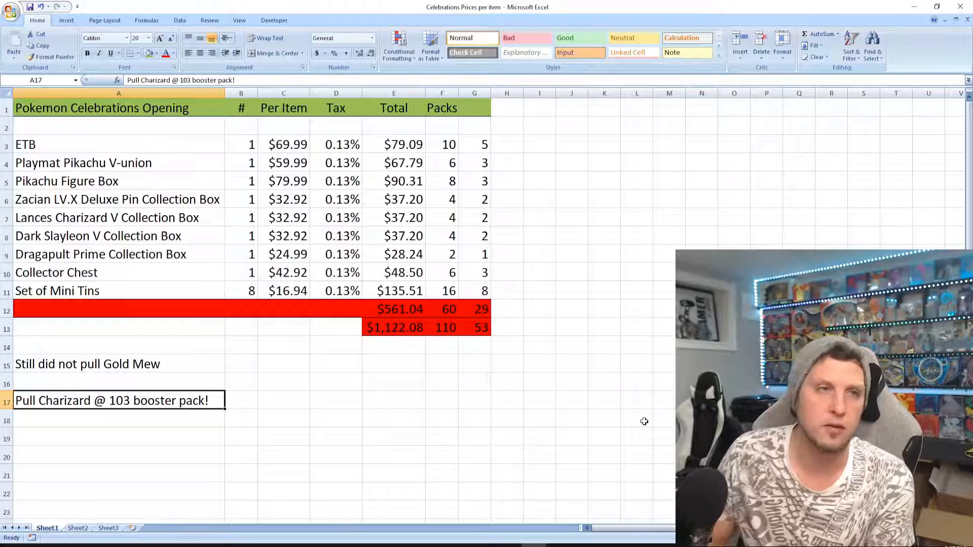
Show Sheet2 with the master set price averages and three cart summaries
left_click(78, 528)
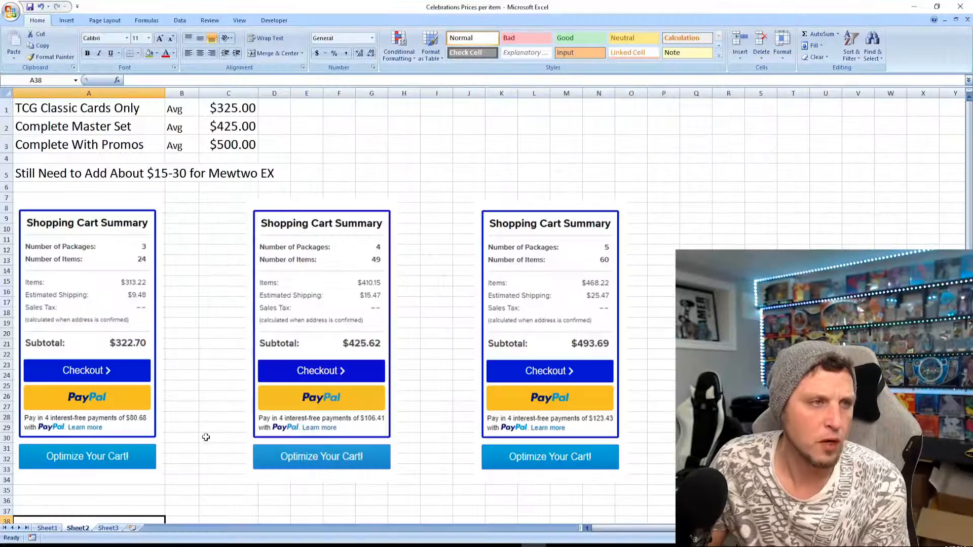
mouse_move(271, 403)
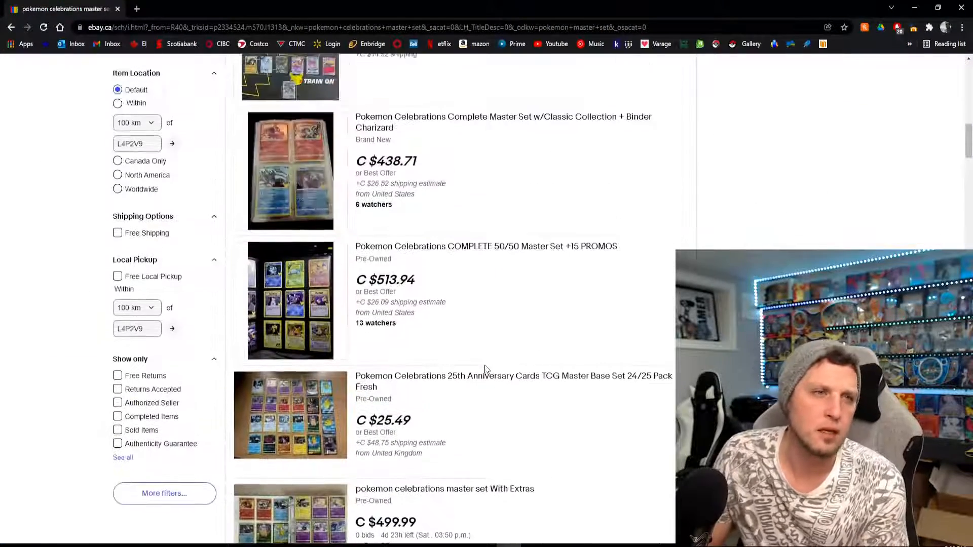
Scroll through the eBay Pokemon Celebrations master set listings and their prices
scroll("up", 3)
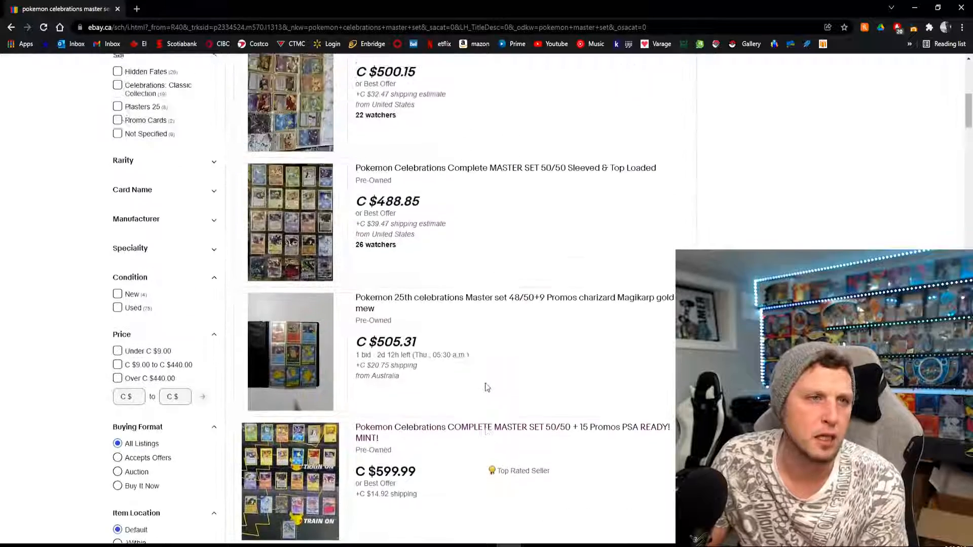
scroll("up", 3)
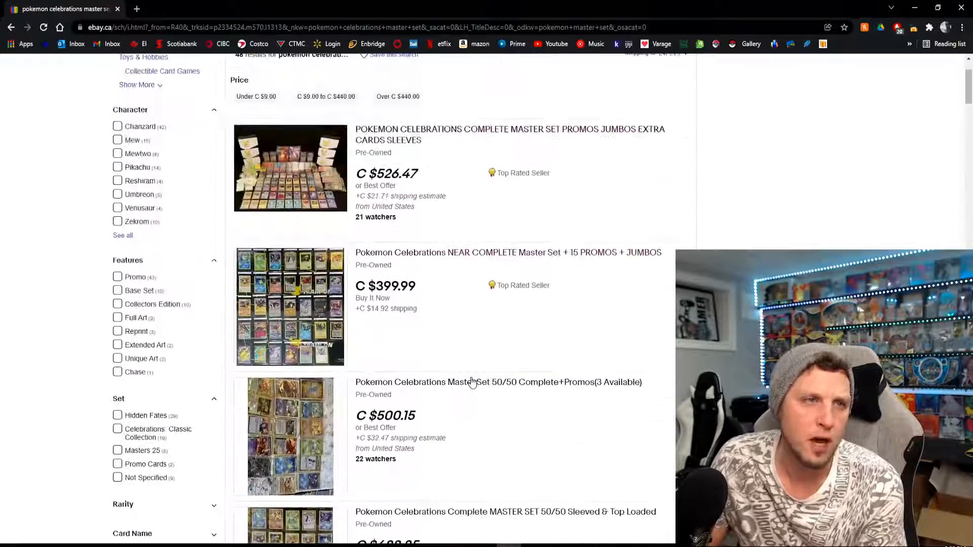
scroll("down", 3)
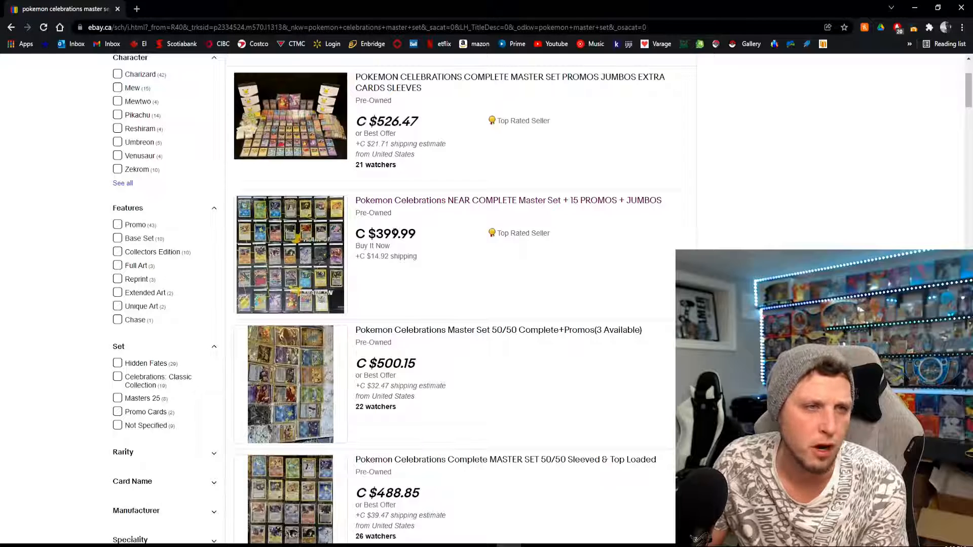
scroll("down", 3)
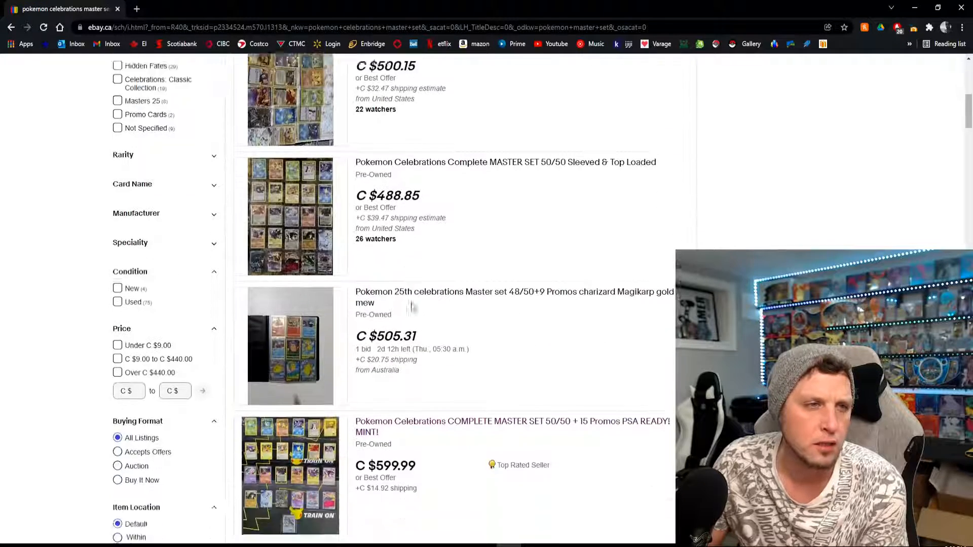
scroll("down", 3)
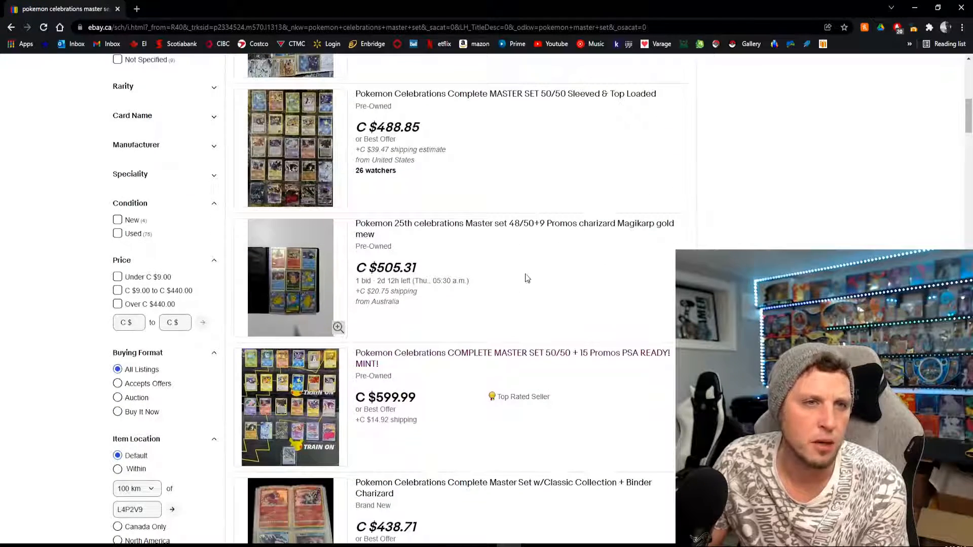
scroll("down", 3)
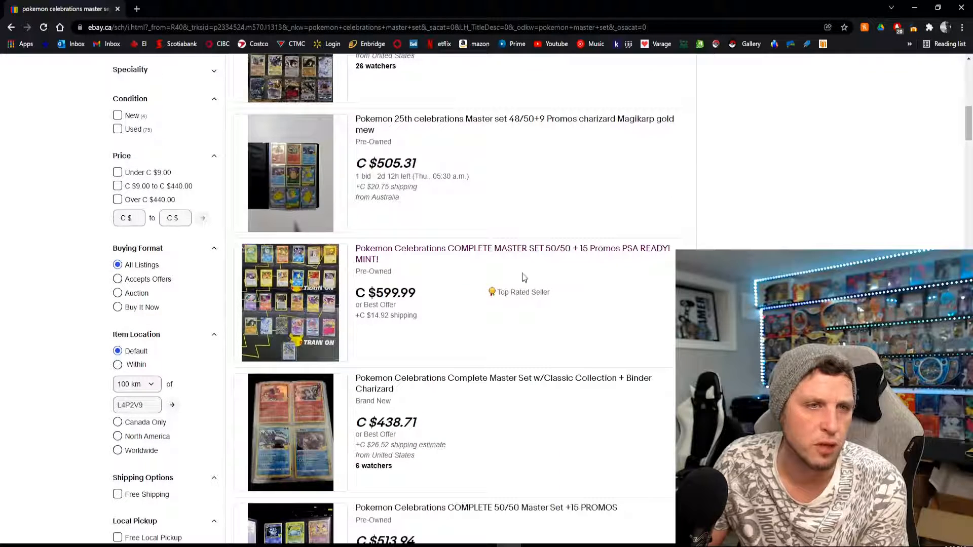
scroll("down", 3)
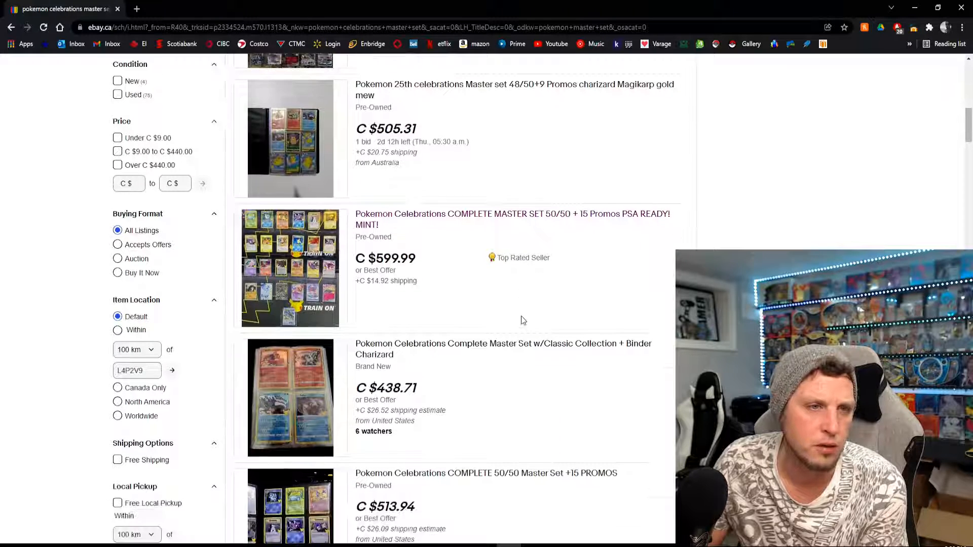
scroll("down", 3)
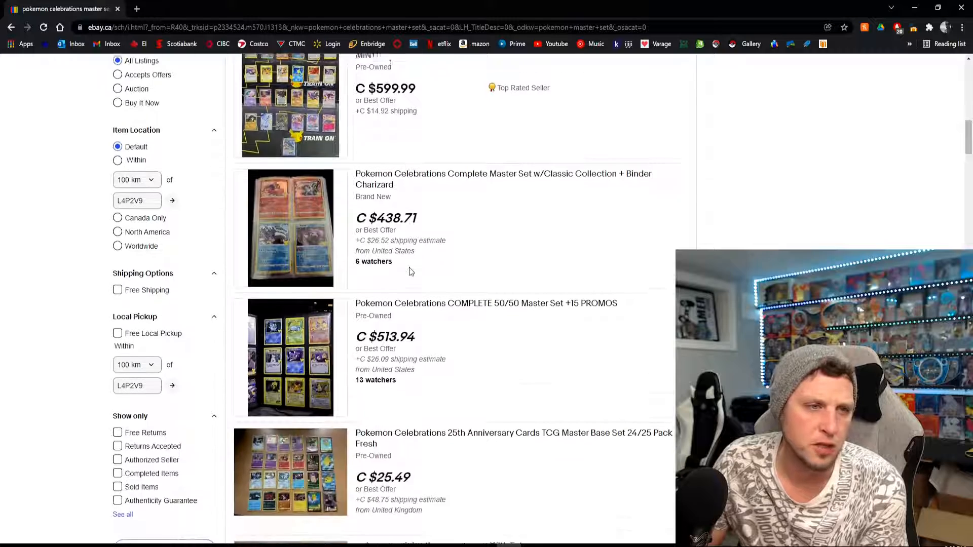
scroll("down", 3)
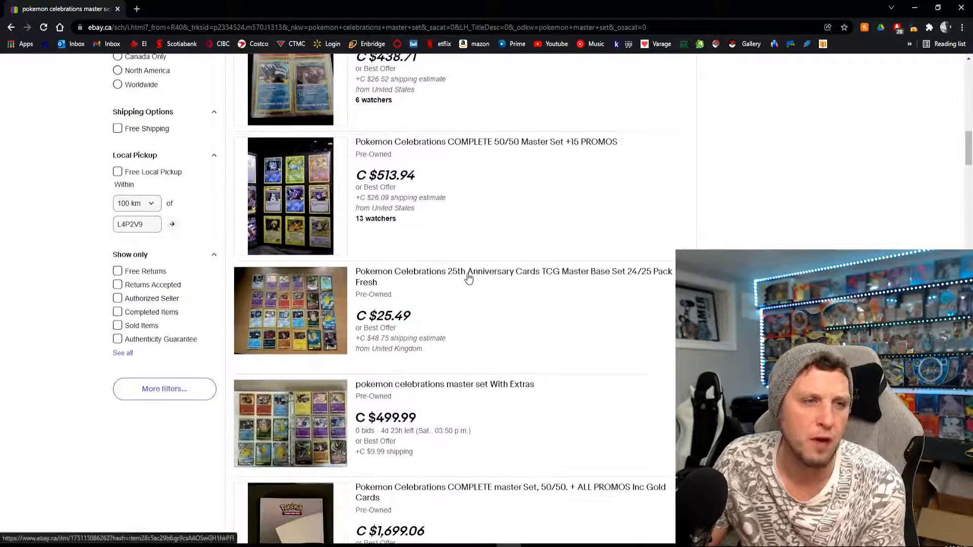
scroll("down", 3)
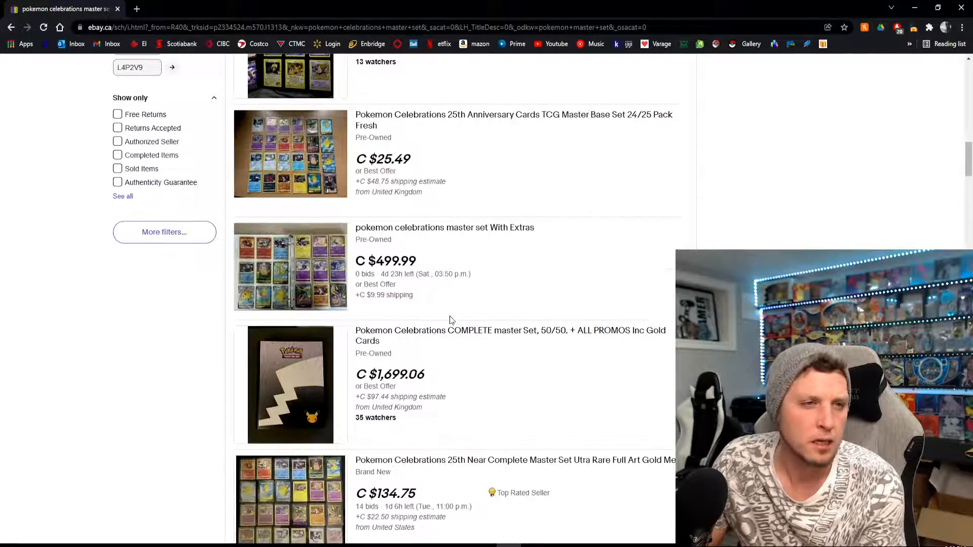
scroll("down", 3)
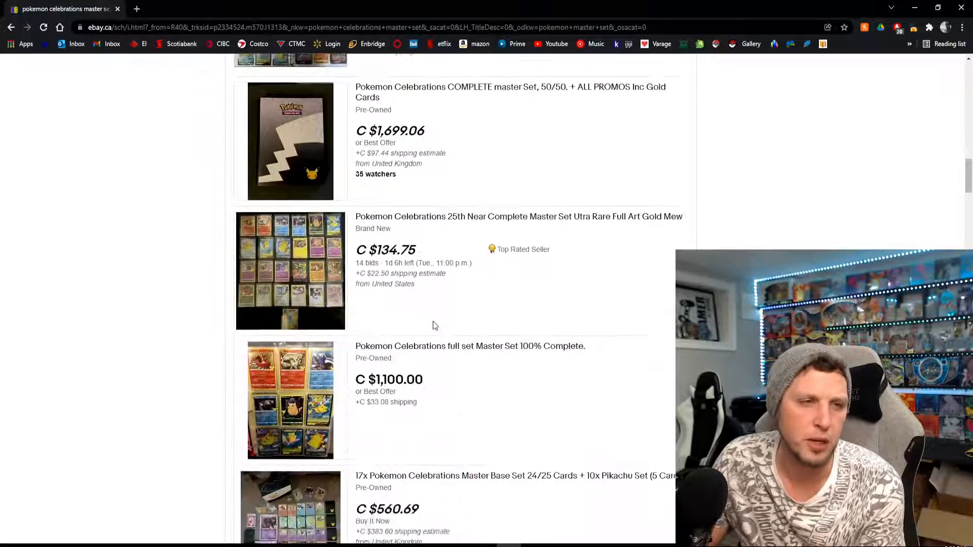
scroll("down", 3)
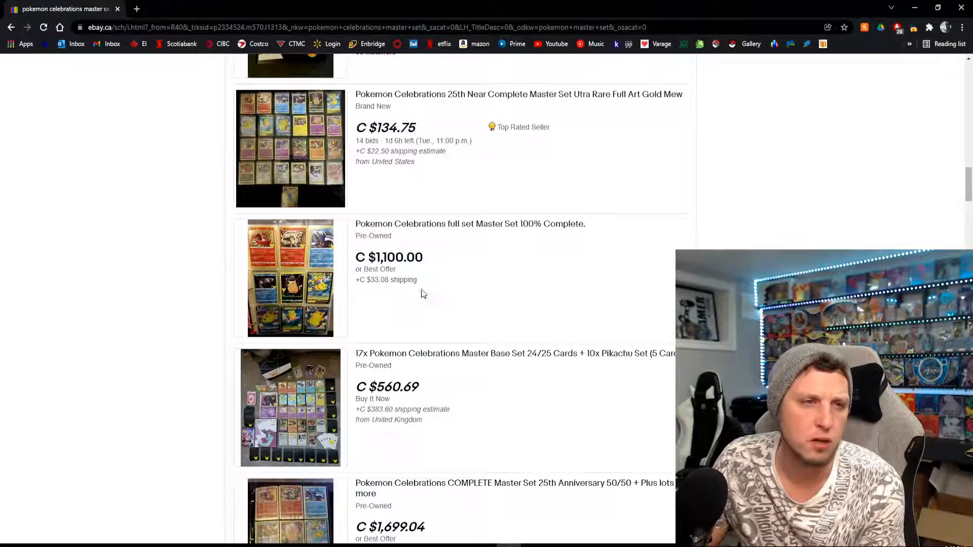
scroll("up", 3)
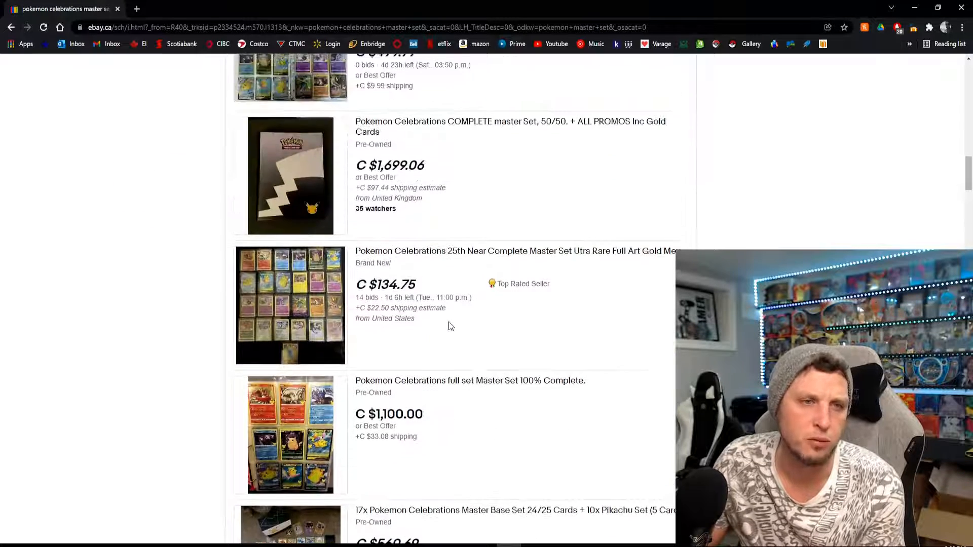
scroll("up", 3)
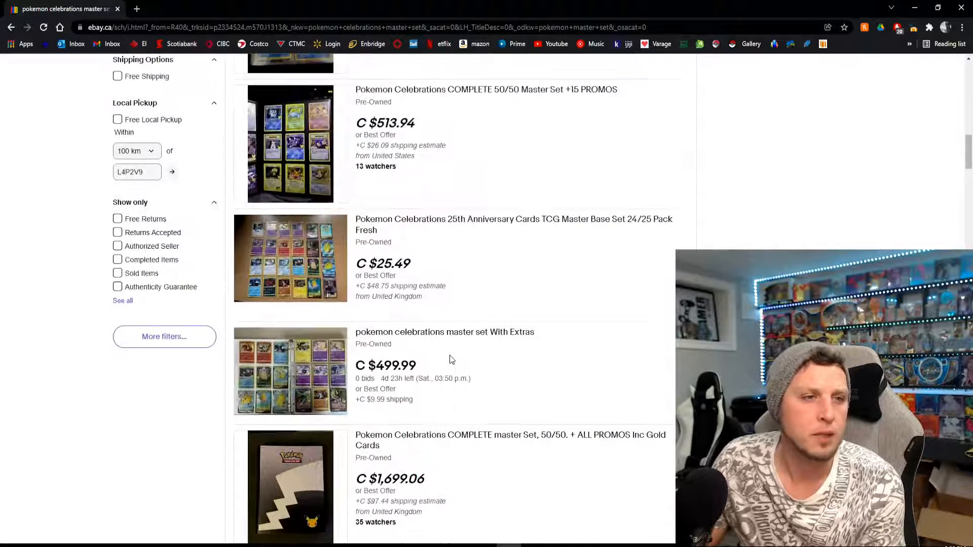
scroll("up", 3)
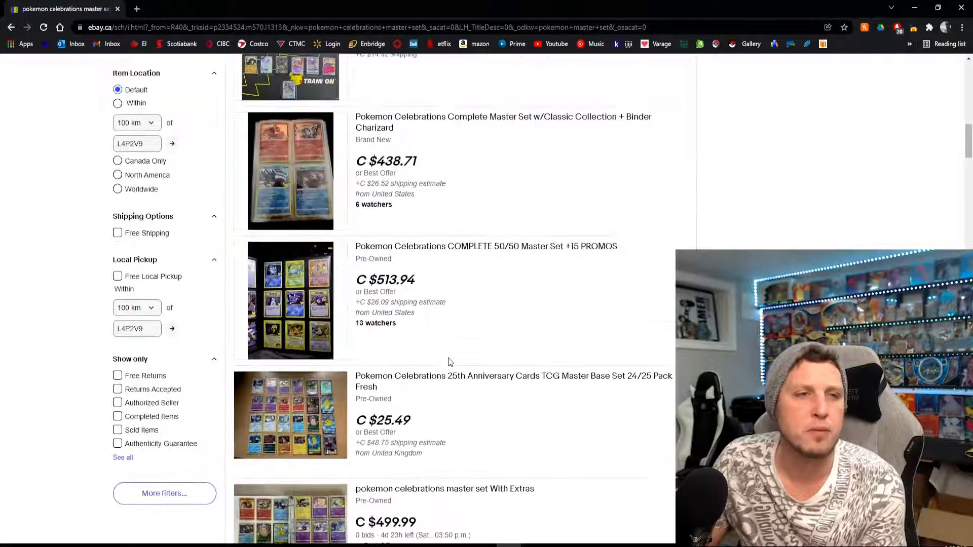
scroll("up", 3)
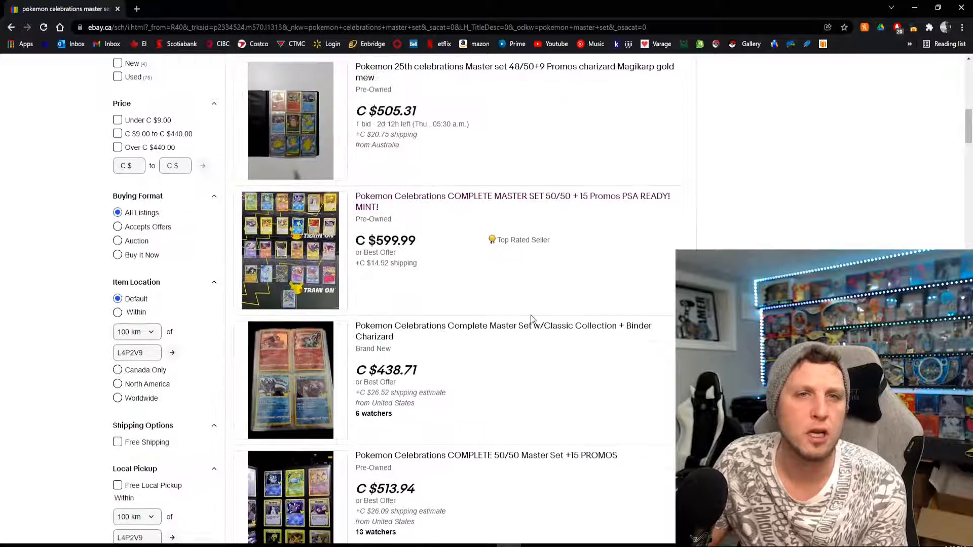
scroll("up", 3)
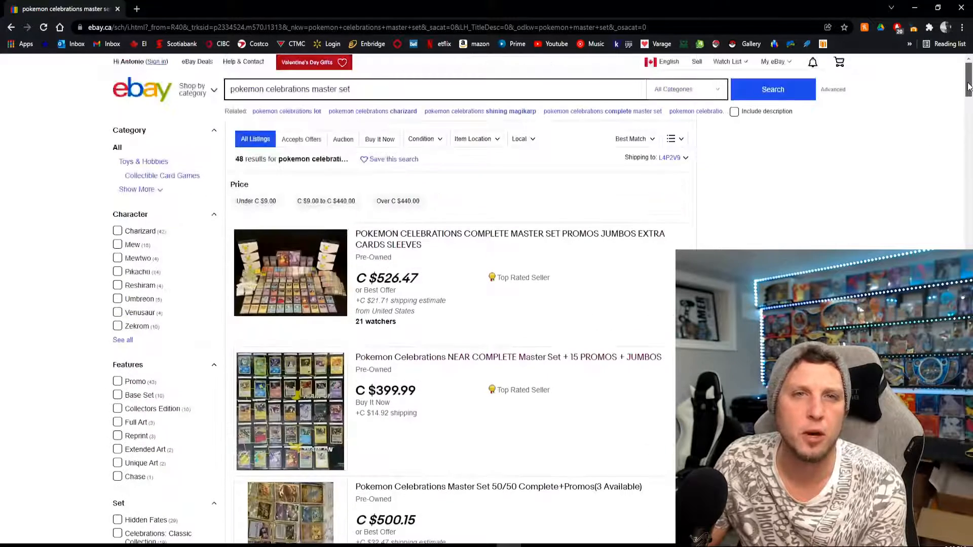
mouse_move(564, 379)
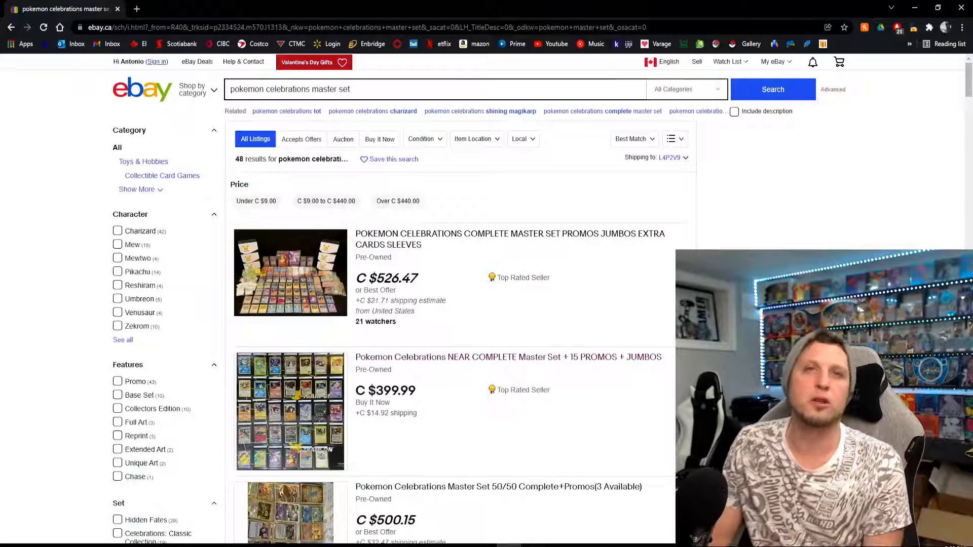
mouse_move(548, 411)
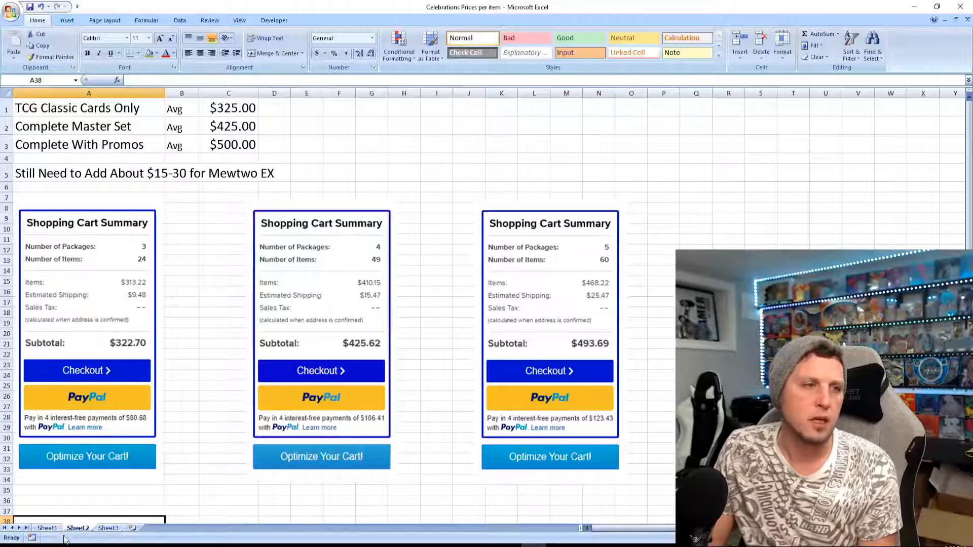
Return to Sheet1 with the opening price table in Excel
left_click(48, 528)
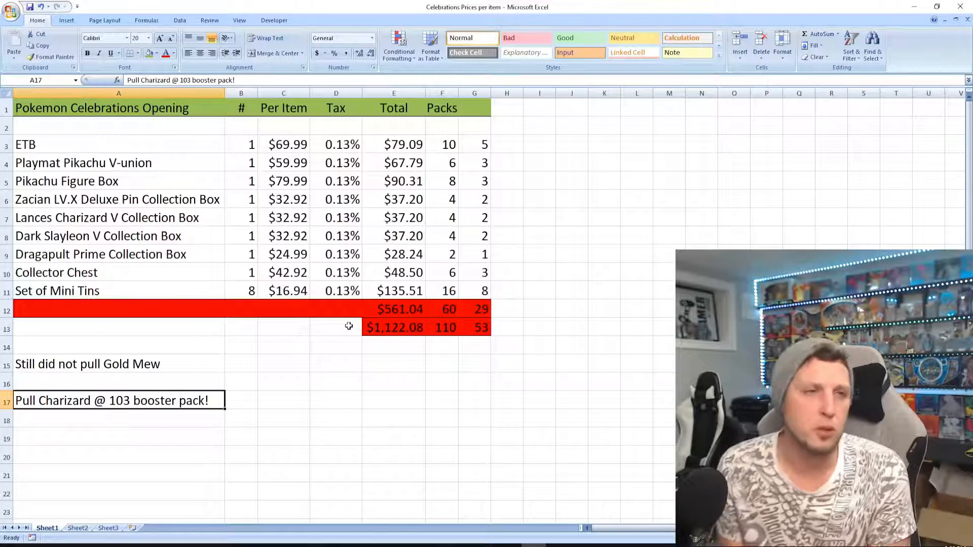